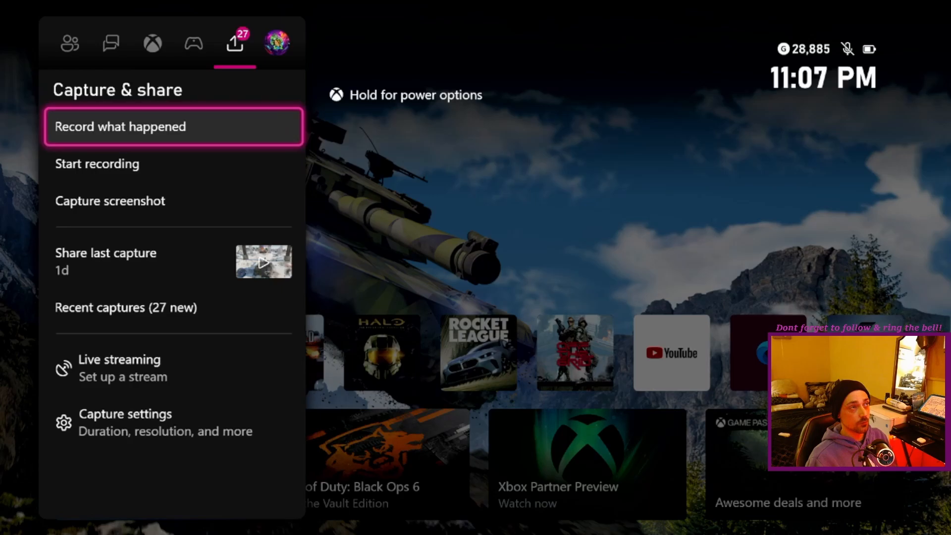
# Reach the console Settings General page from the Profile & system tab of the Guide.
pyautogui.click(276, 43)
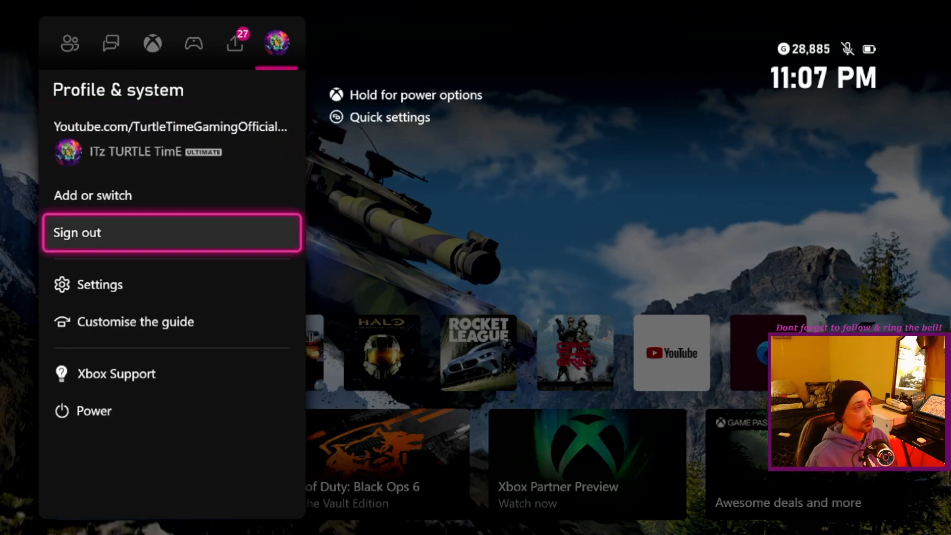
pyautogui.click(99, 284)
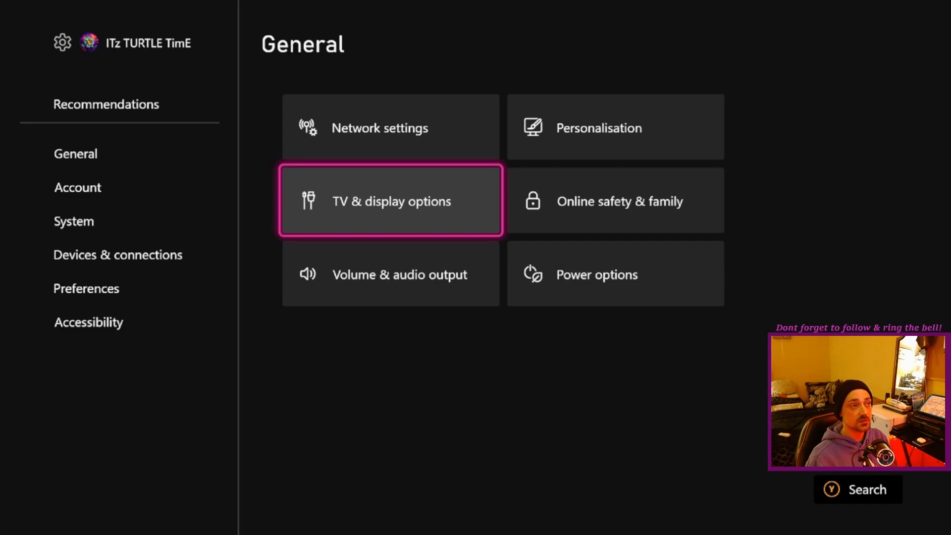
# Show TV & display options with resolution 1080p and refresh rate 120 Hz.
pyautogui.click(390, 201)
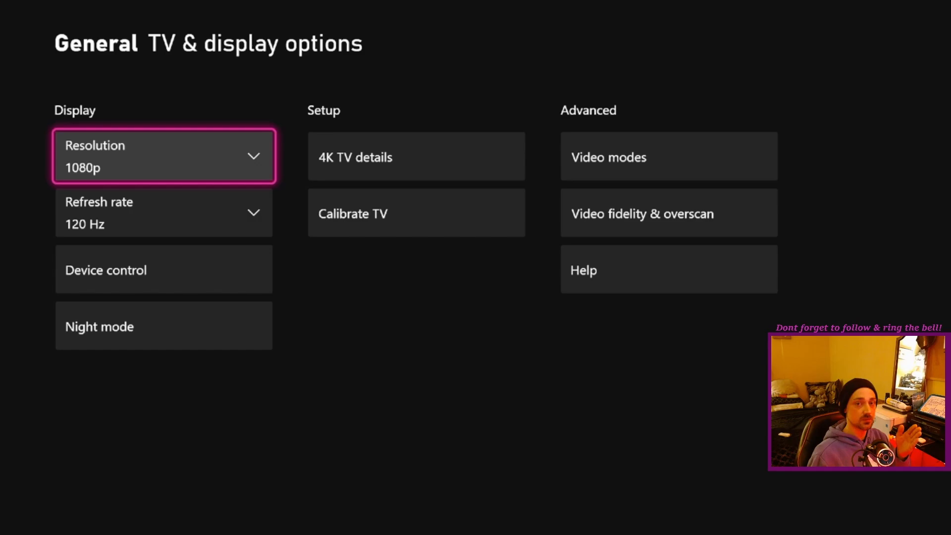
pyautogui.click(669, 155)
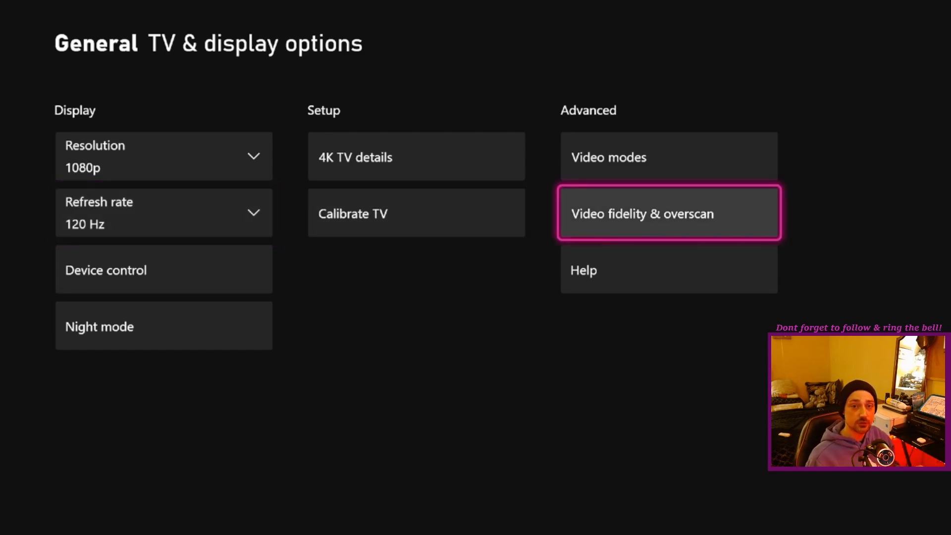
pyautogui.click(668, 213)
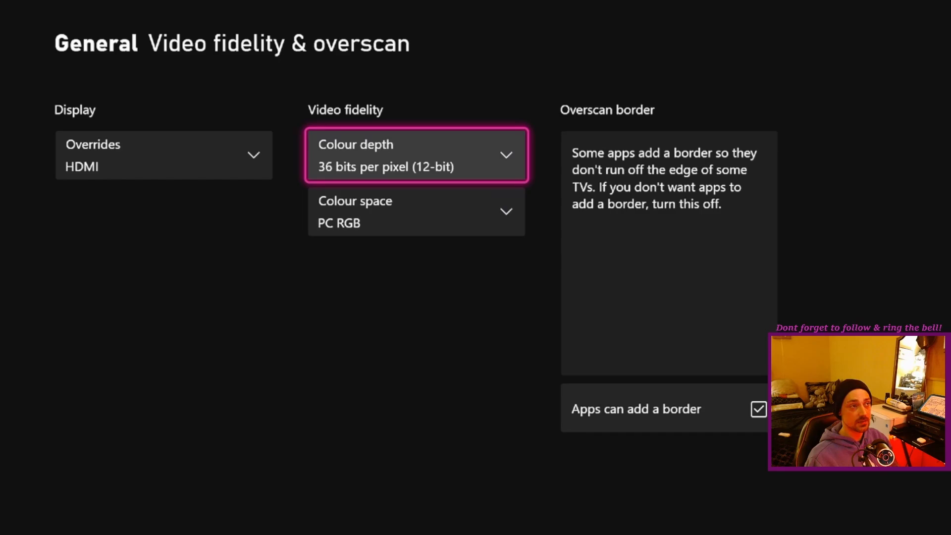
pyautogui.click(415, 154)
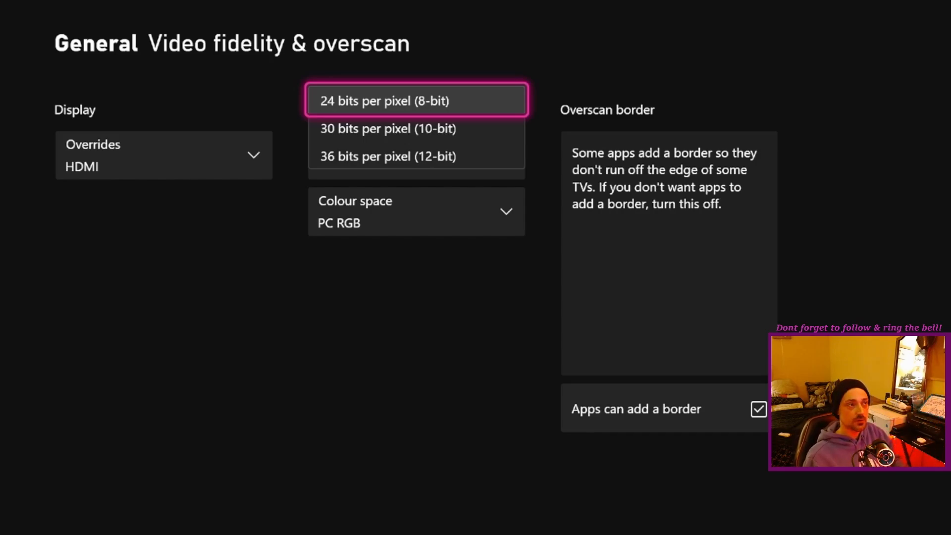
pyautogui.click(387, 156)
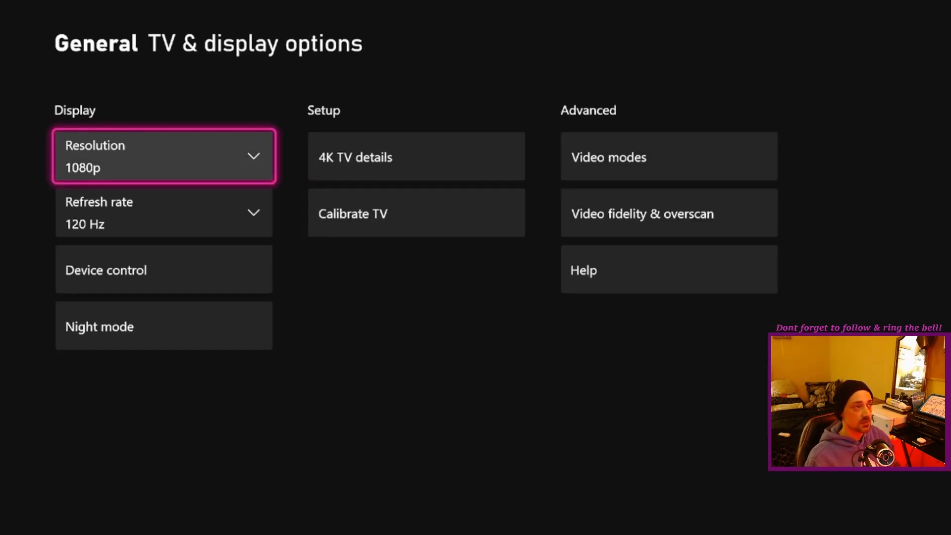
# Show Video fidelity & overscan with HDMI overrides, 36-bit colour depth and PC RGB.
pyautogui.click(608, 157)
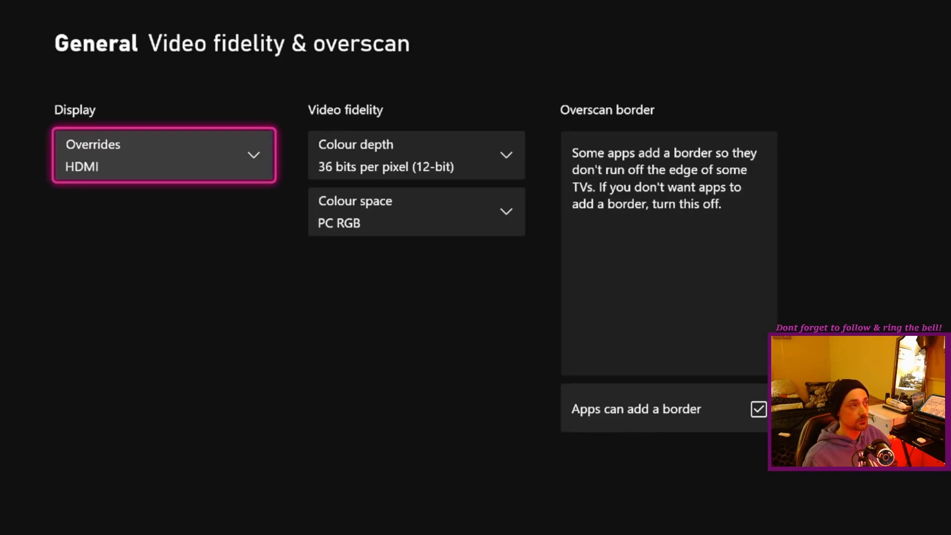
# Back on TV & display options, keep resolution at 1080p and list the 1440p/1080p/720p choices.
pyautogui.click(163, 155)
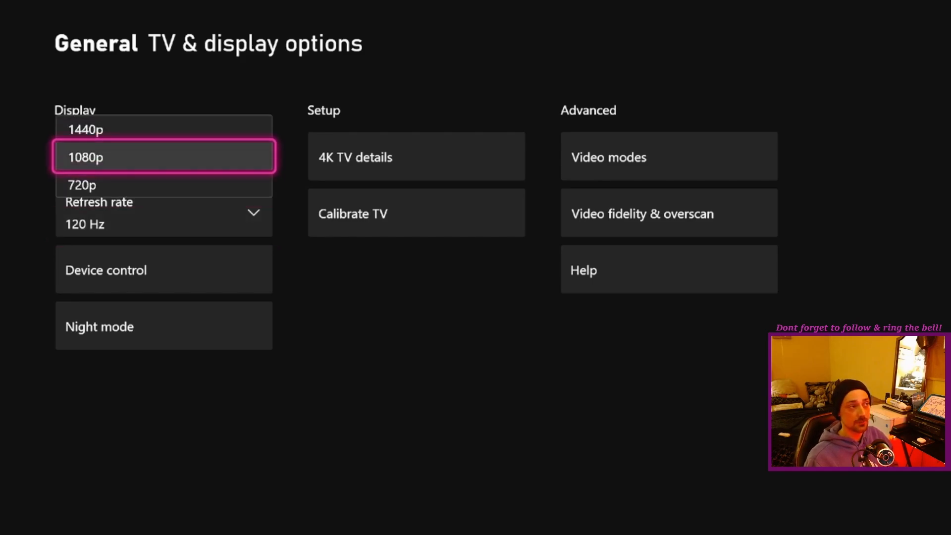
pyautogui.click(163, 158)
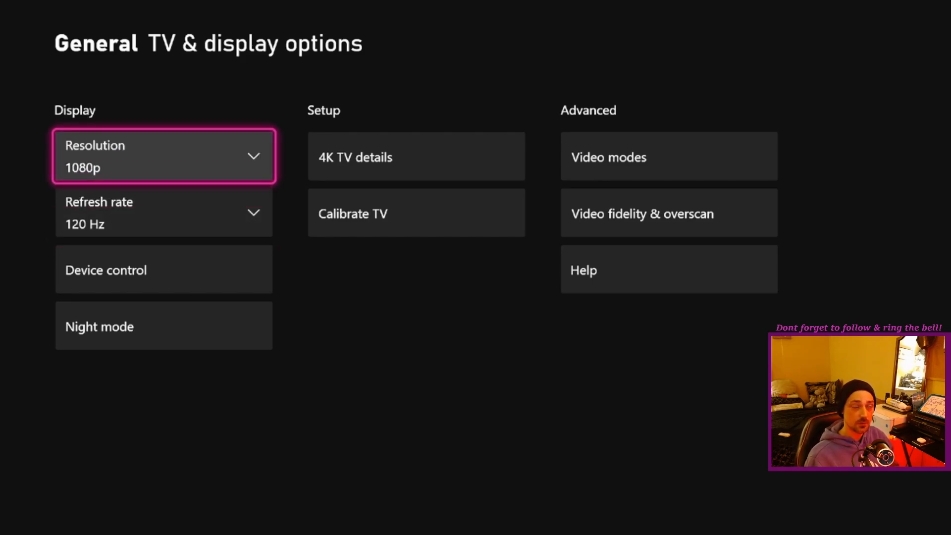
pyautogui.click(164, 156)
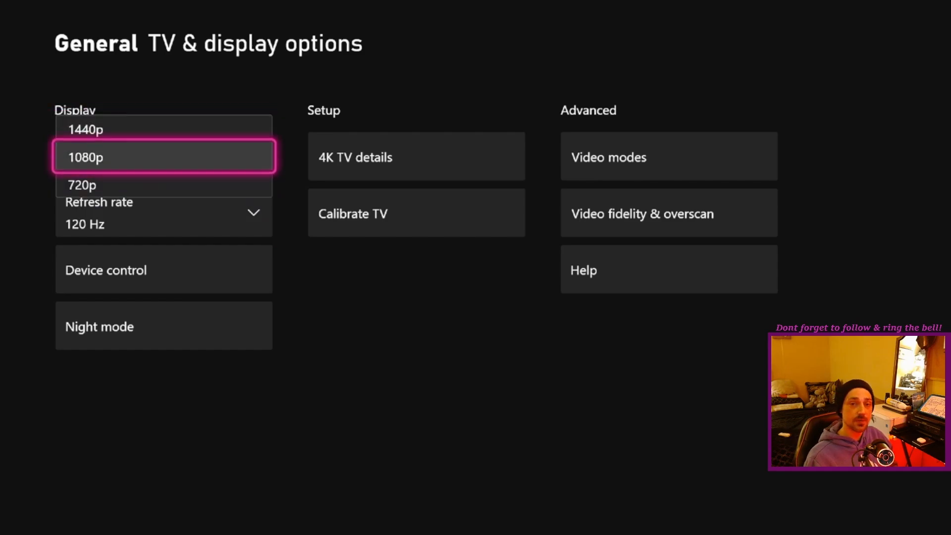